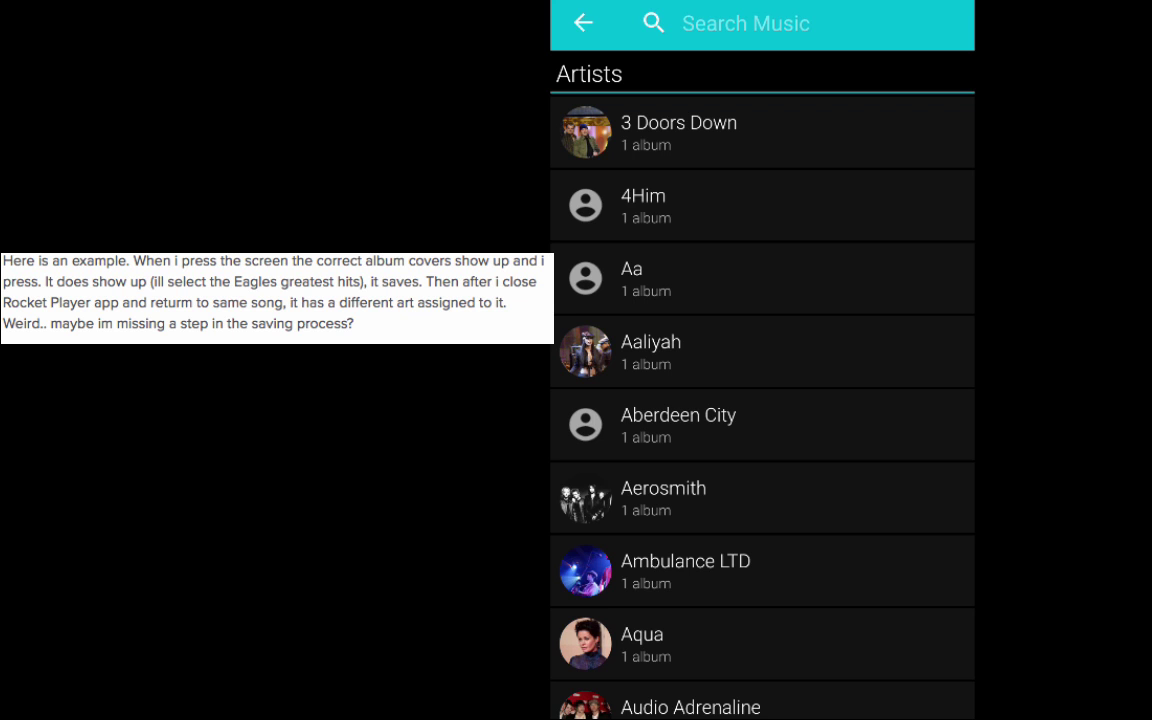
Search the music library for 'eagle' to surface the Eagles artist and its Unknown album.
left_click(744, 24)
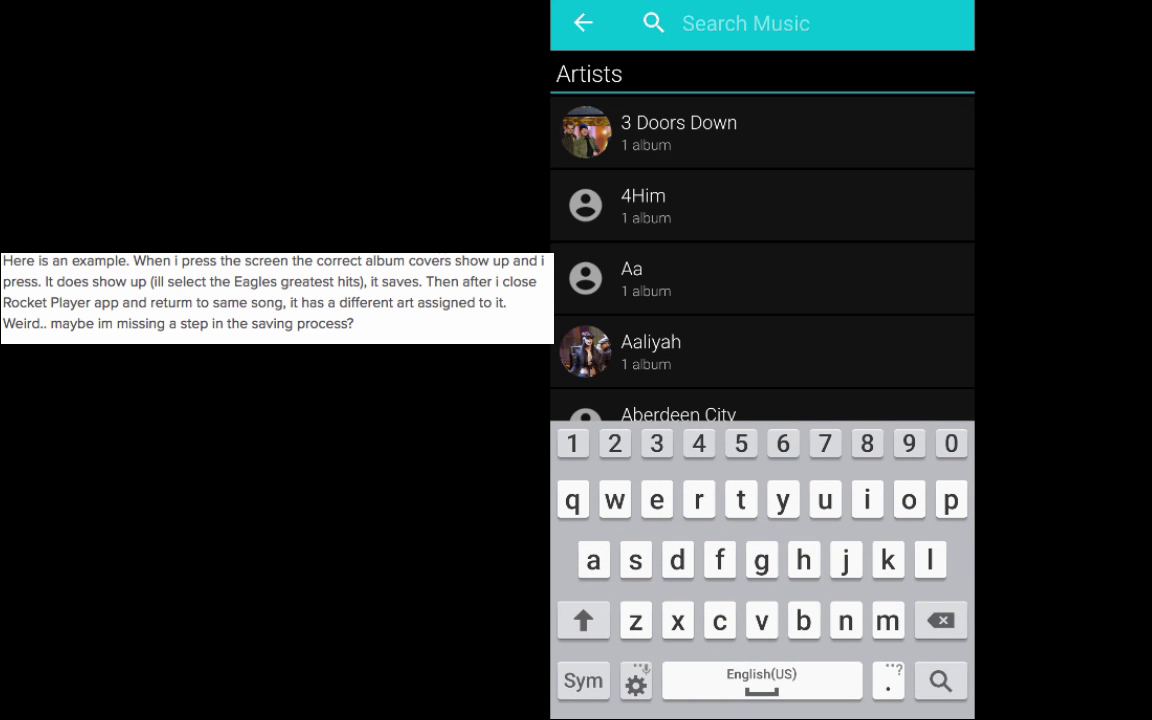
type("èa")
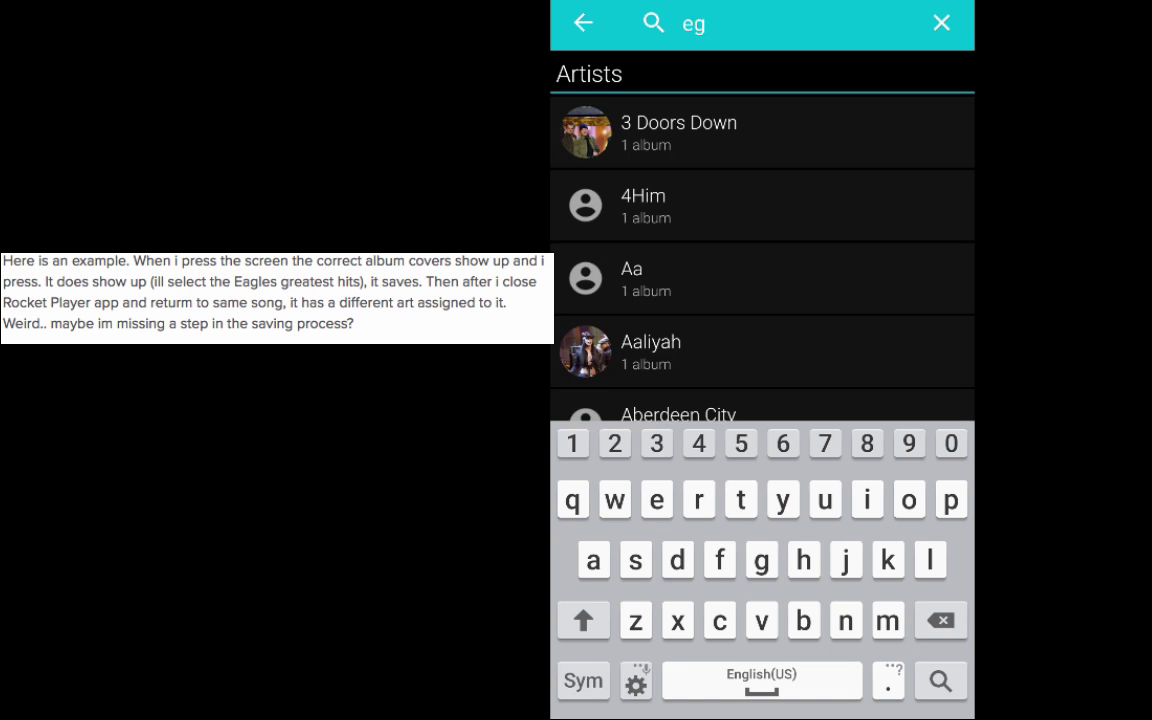
type("agle")
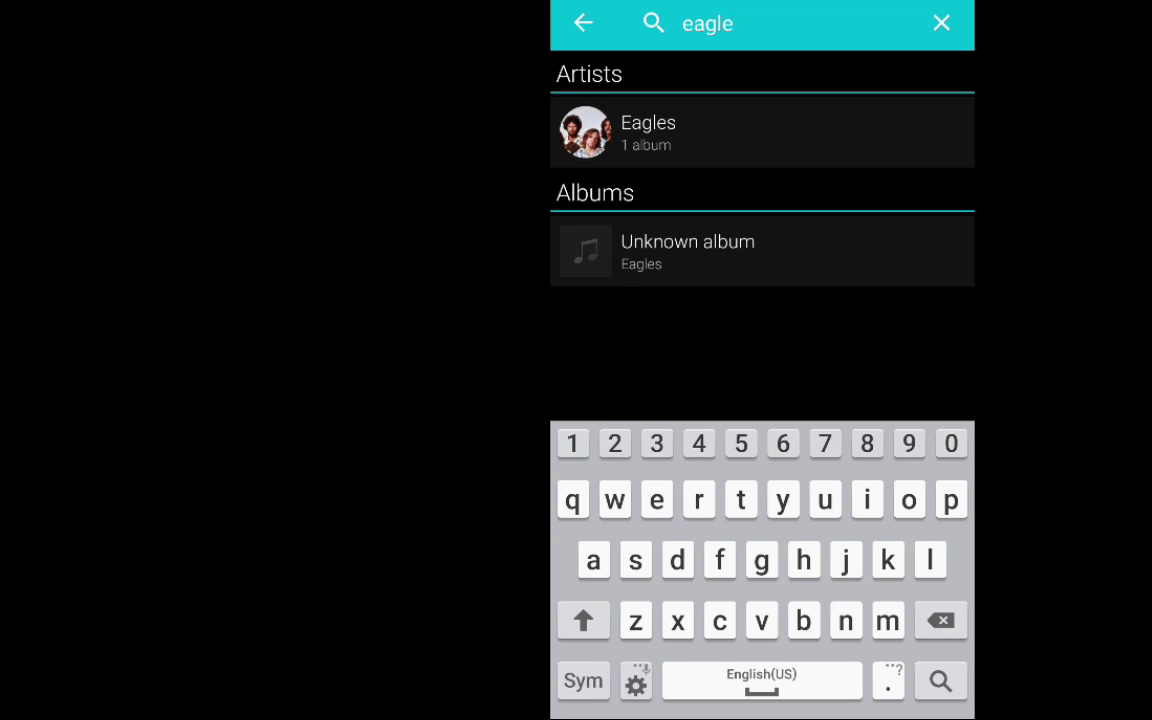
Show the Eagles track list containing Hotel California from the search results.
left_click(760, 250)
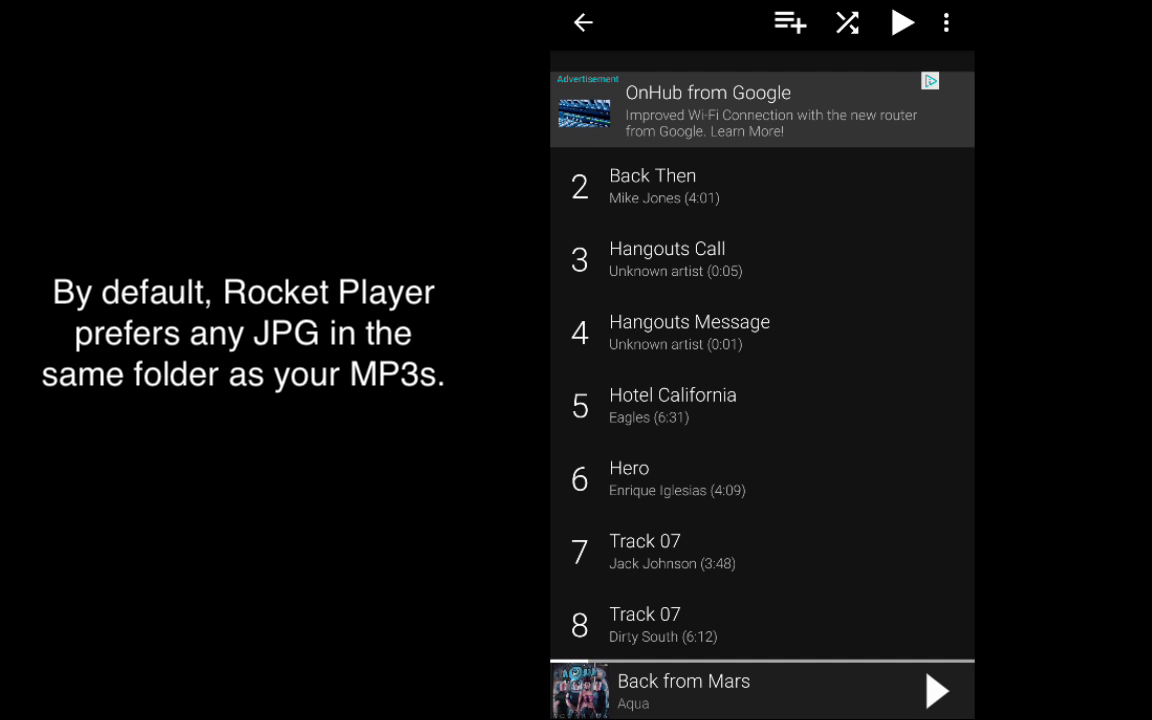
Play Hotel California by Eagles and show its song options, including tag and art fixes.
left_click(672, 404)
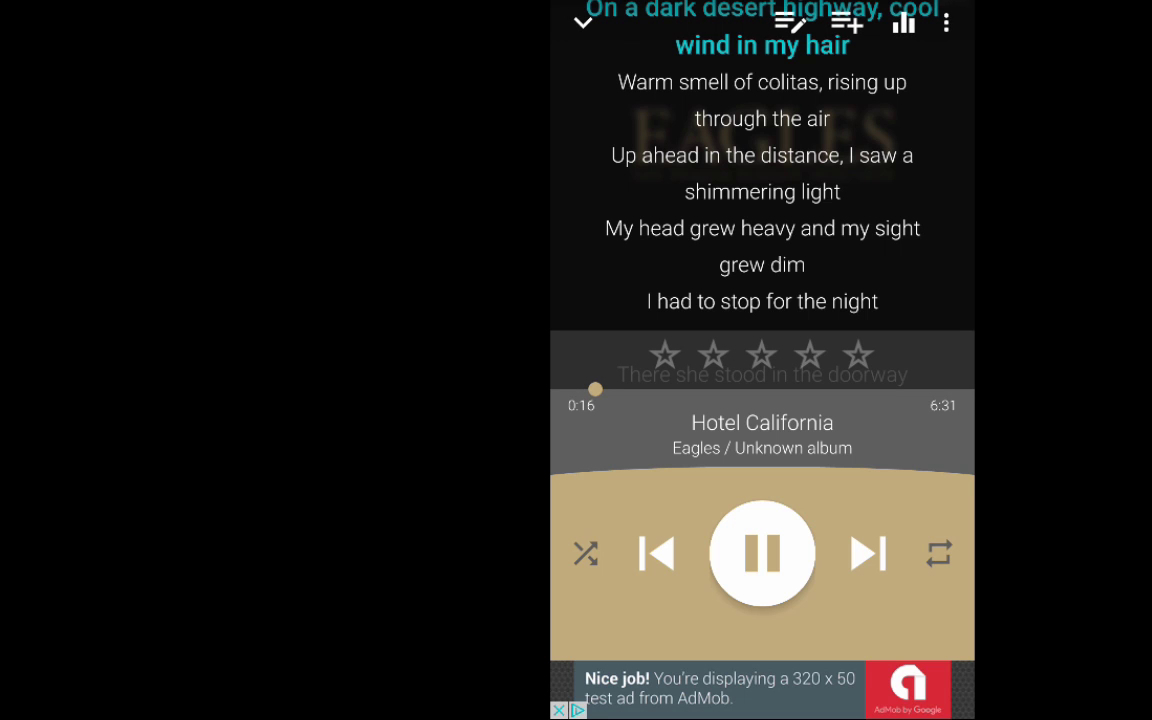
left_click(944, 22)
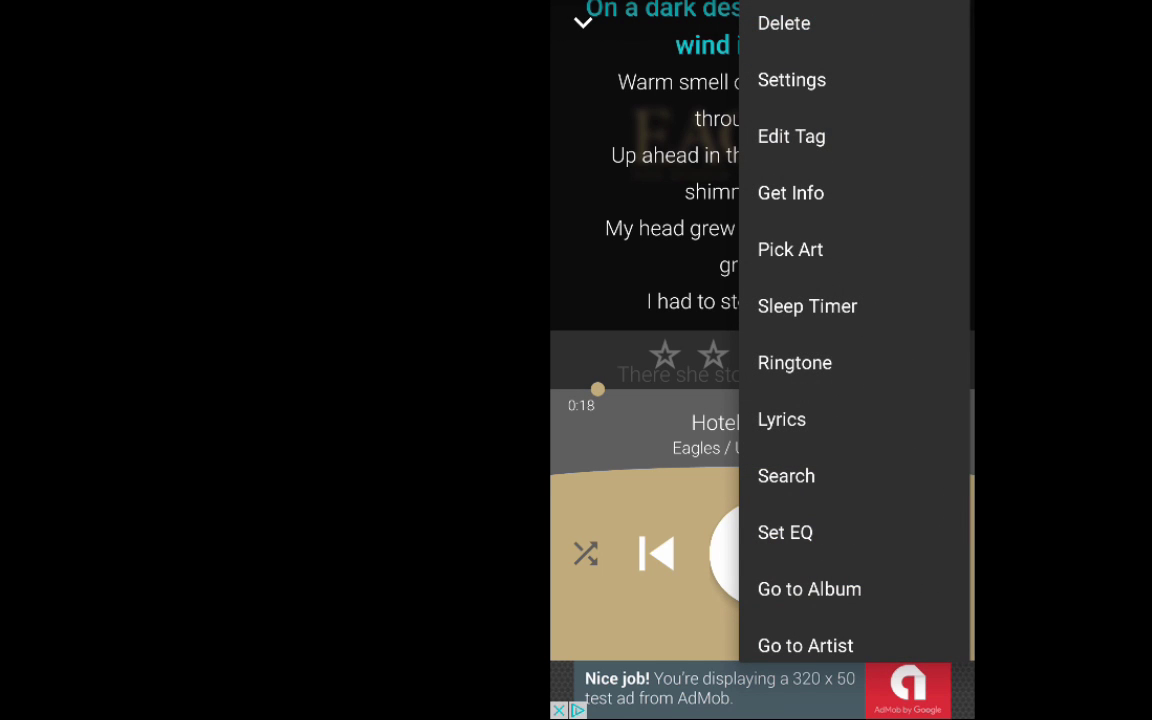